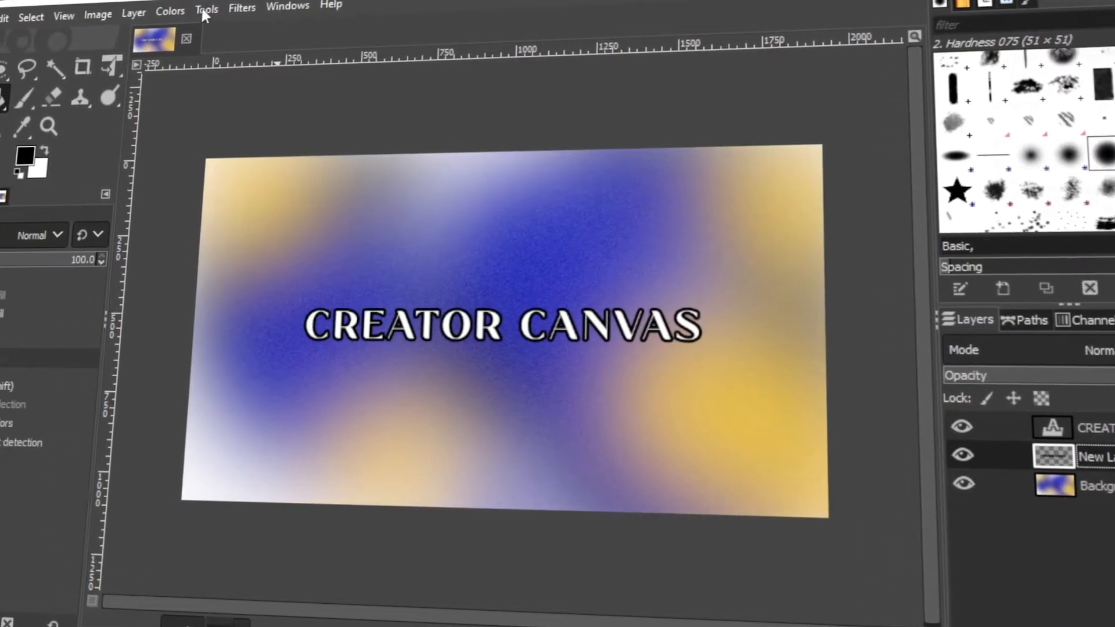
# Step: Create a new image from File > New, accepting the default image settings
pyautogui.click(157, 65)
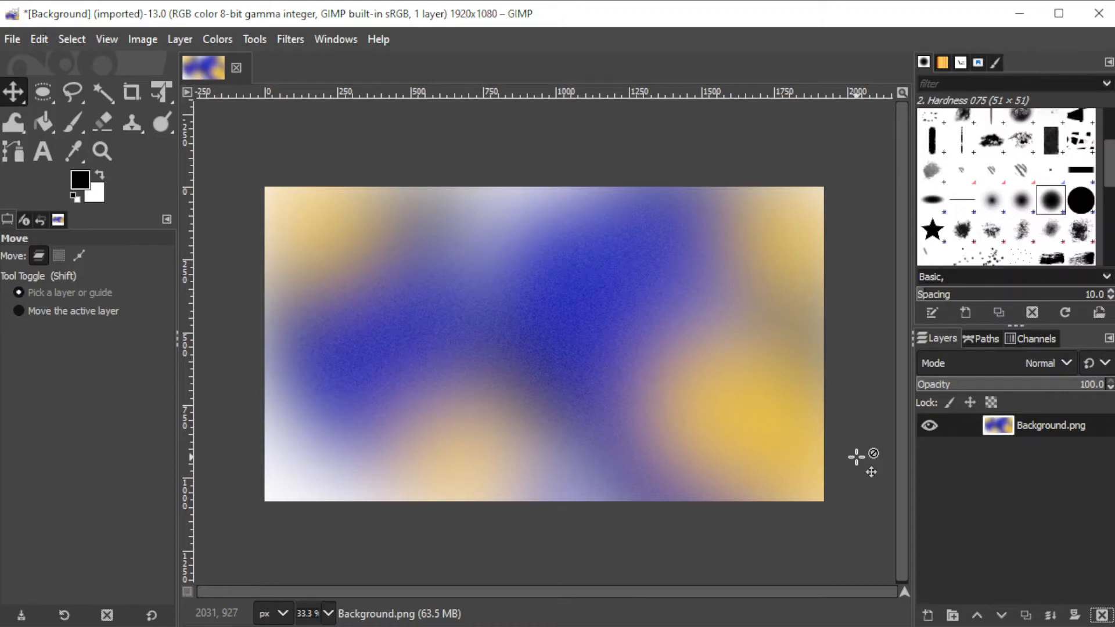
pyautogui.moveTo(867, 462)
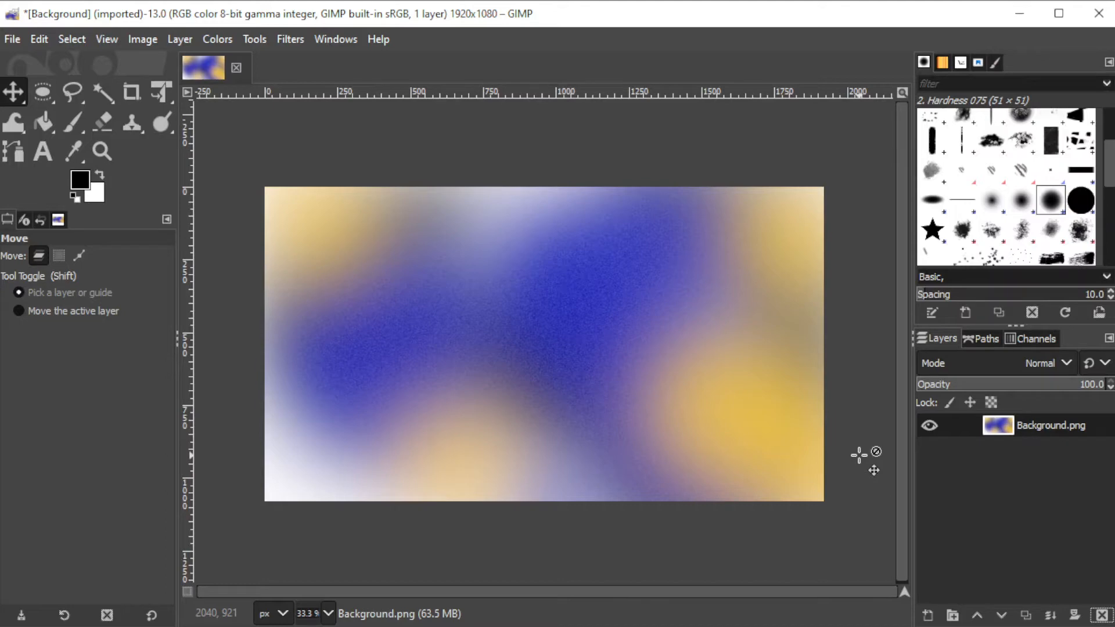
pyautogui.click(12, 39)
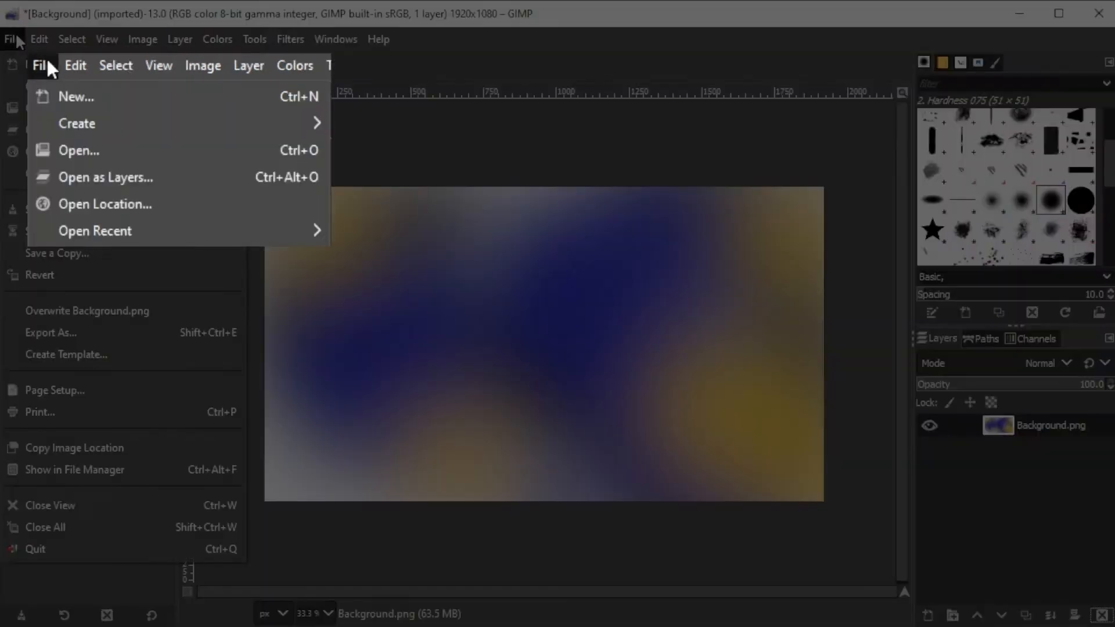
pyautogui.click(76, 97)
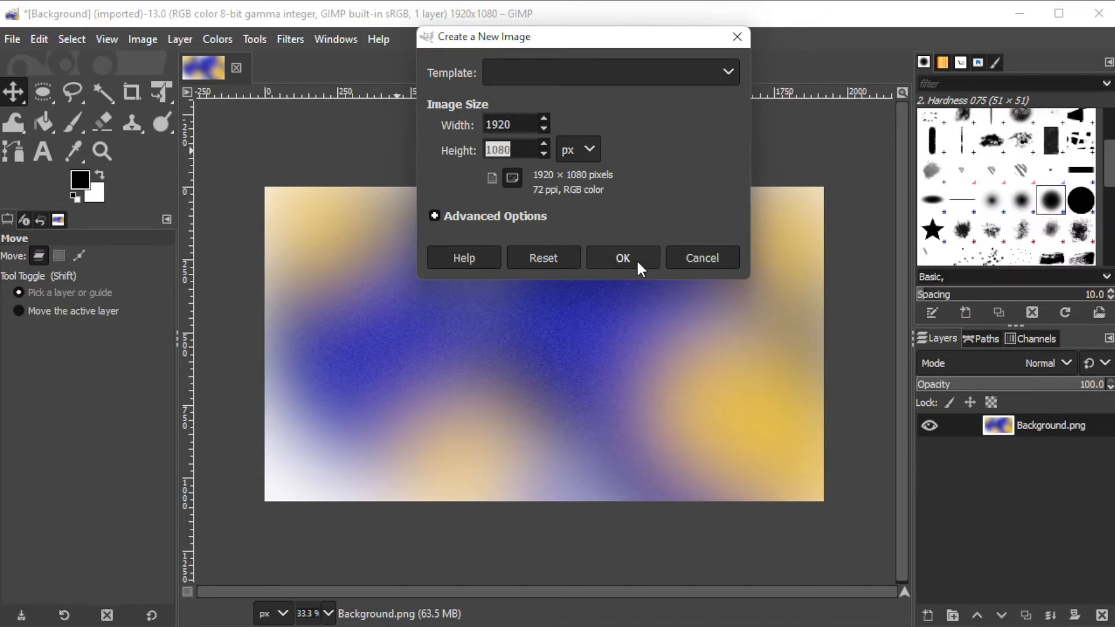
pyautogui.click(702, 257)
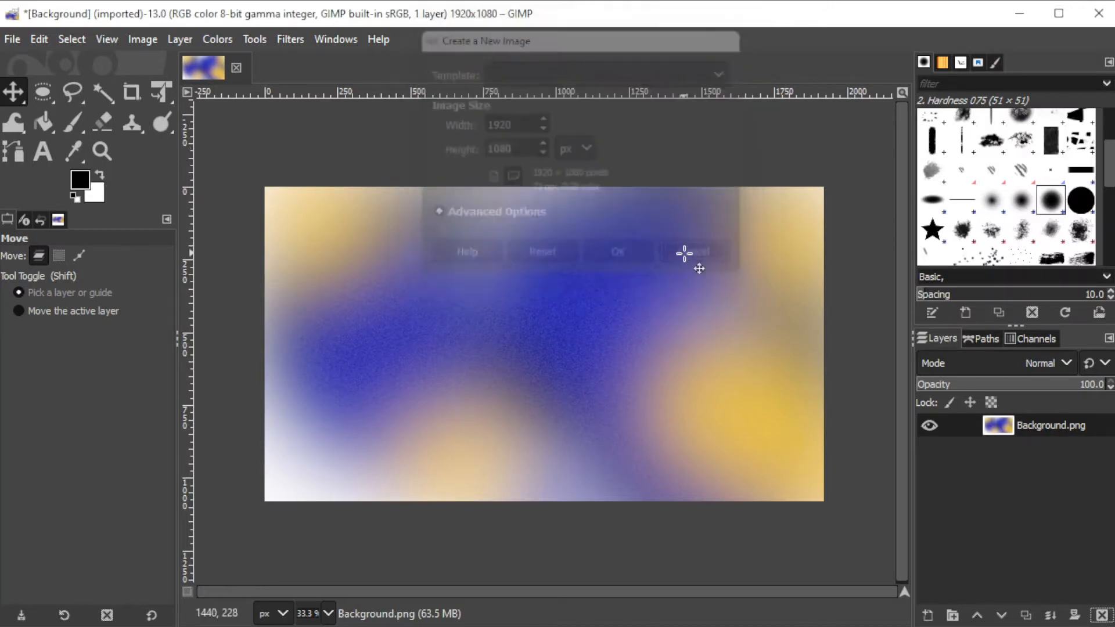
pyautogui.click(690, 252)
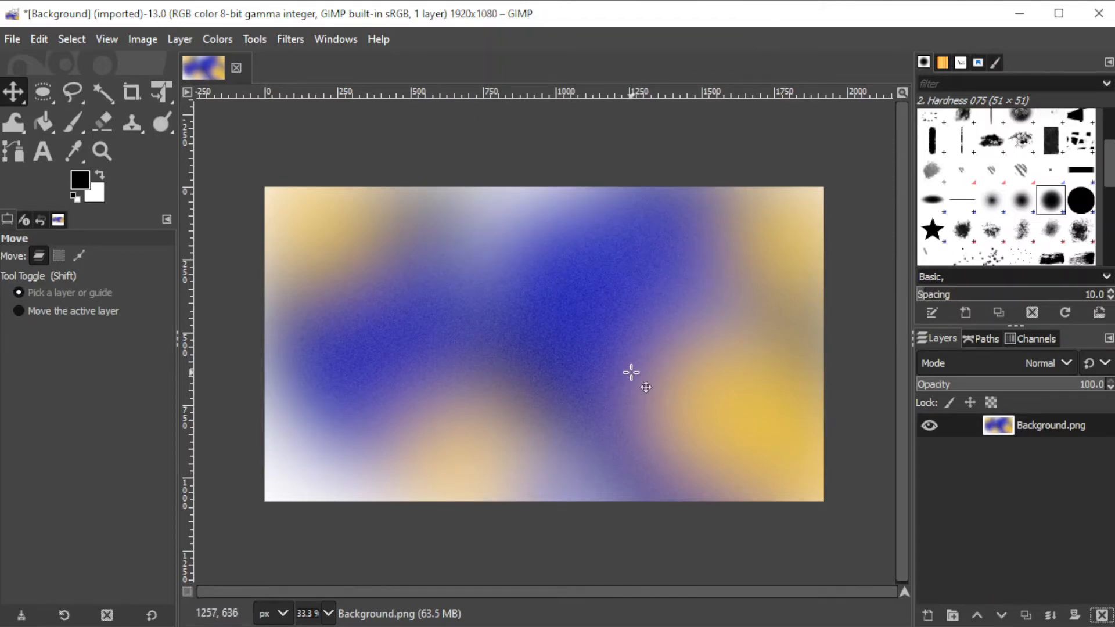
pyautogui.moveTo(241, 218)
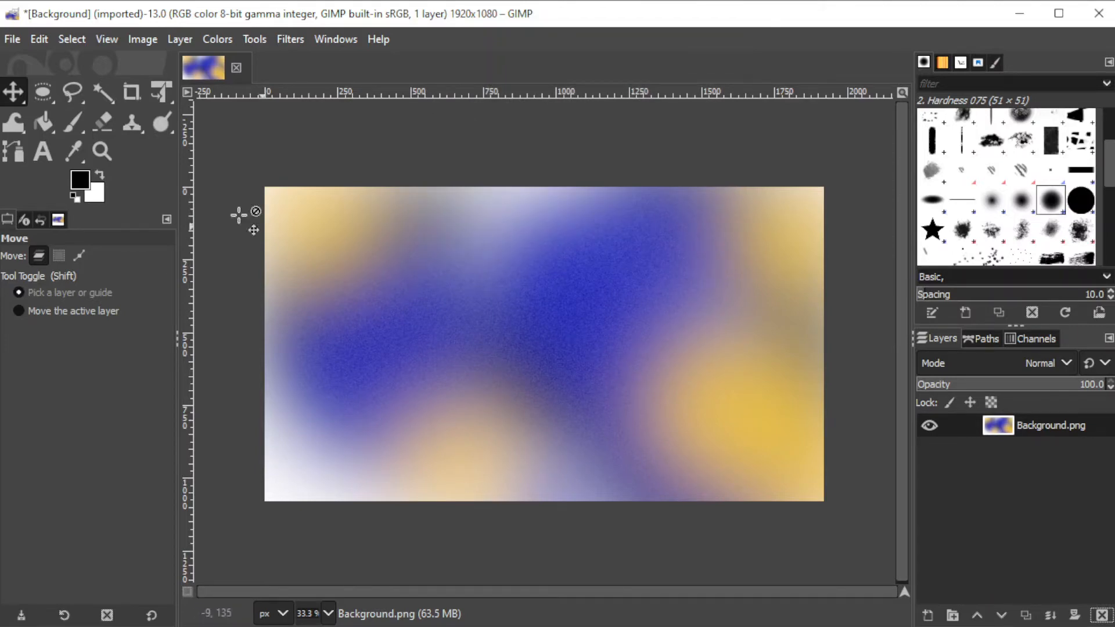
# Step: Add a text layer reading CREATOR CANVAS, coloured white, at size 150 on the background
pyautogui.click(42, 151)
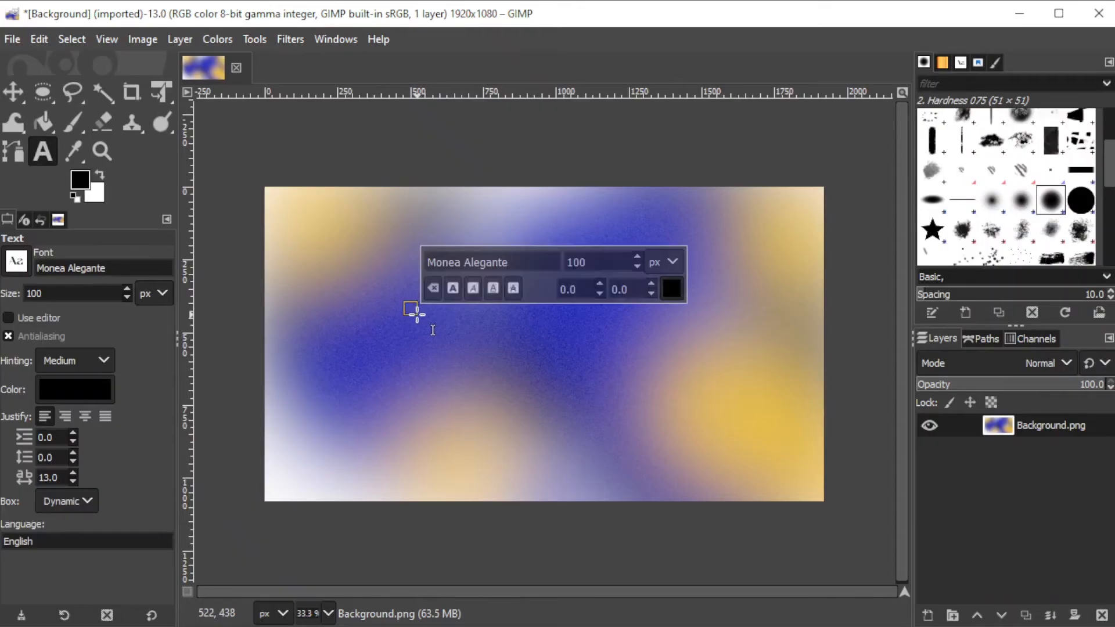
pyautogui.write('CREATOR')
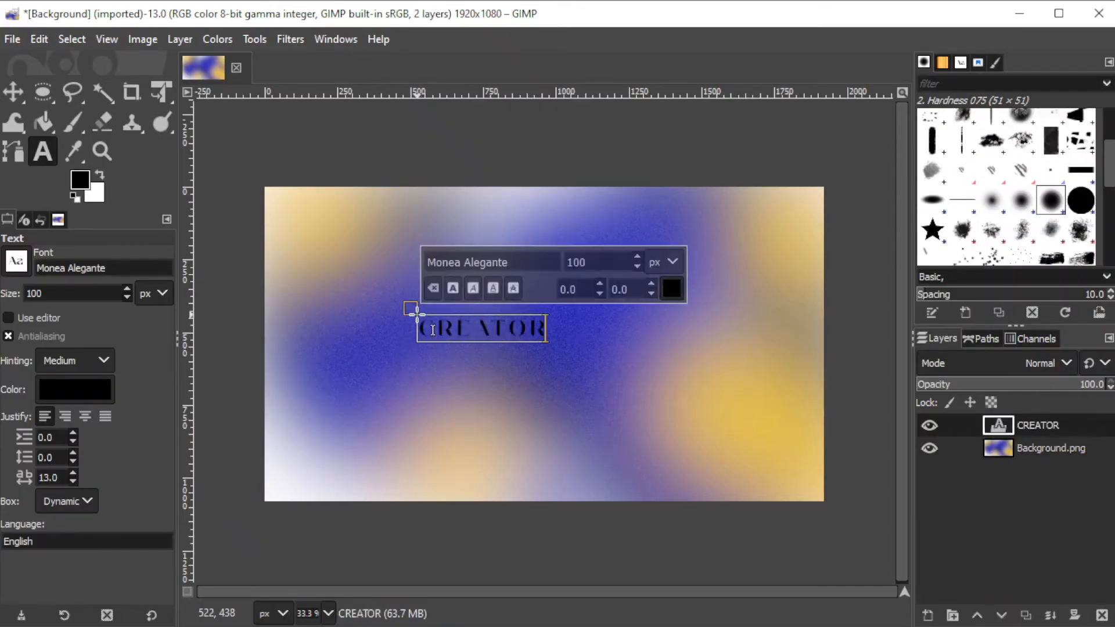
pyautogui.write('CANVAS')
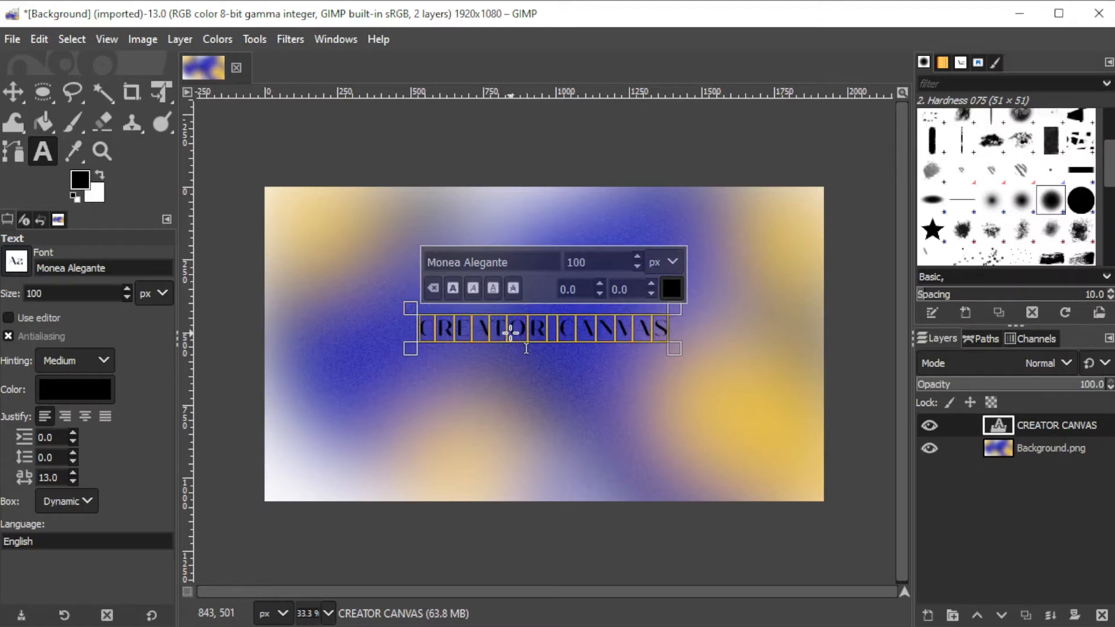
pyautogui.click(673, 288)
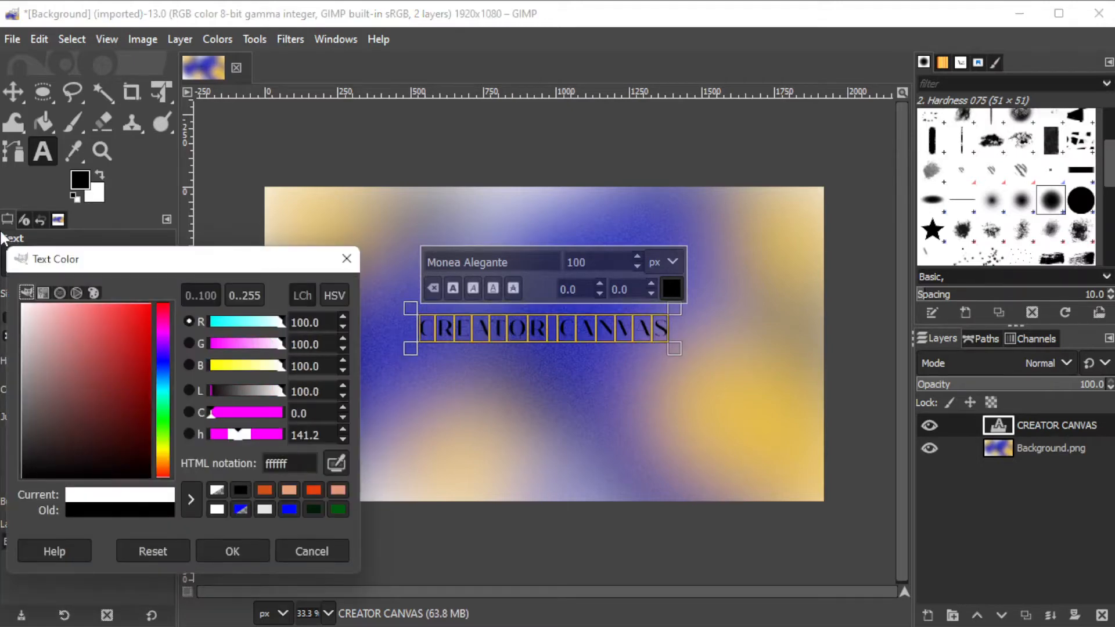
pyautogui.click(231, 550)
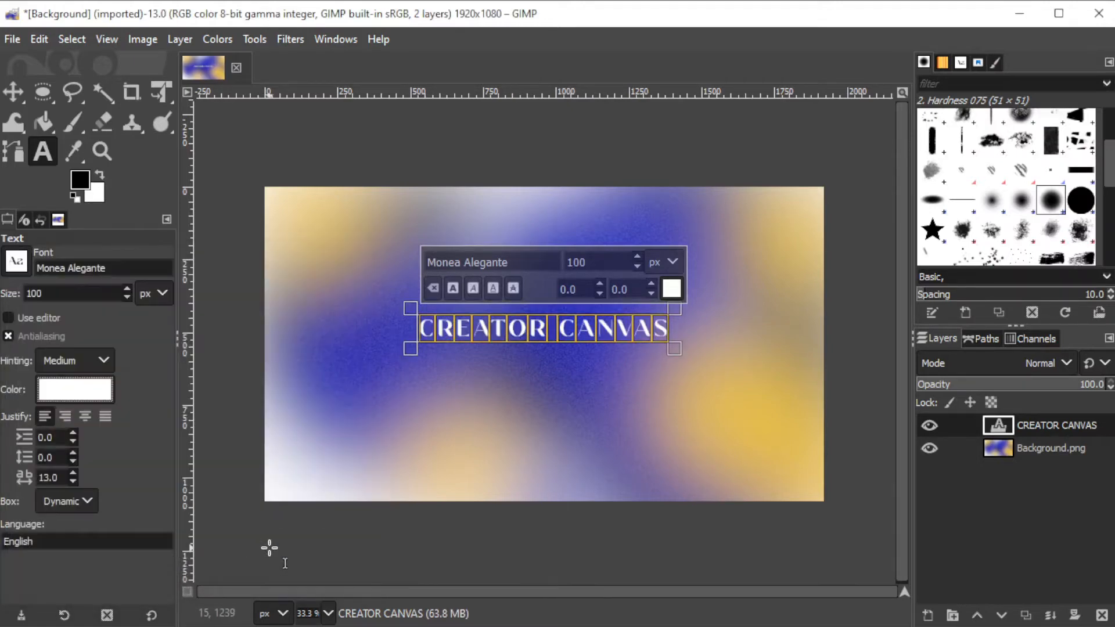
pyautogui.moveTo(313, 538)
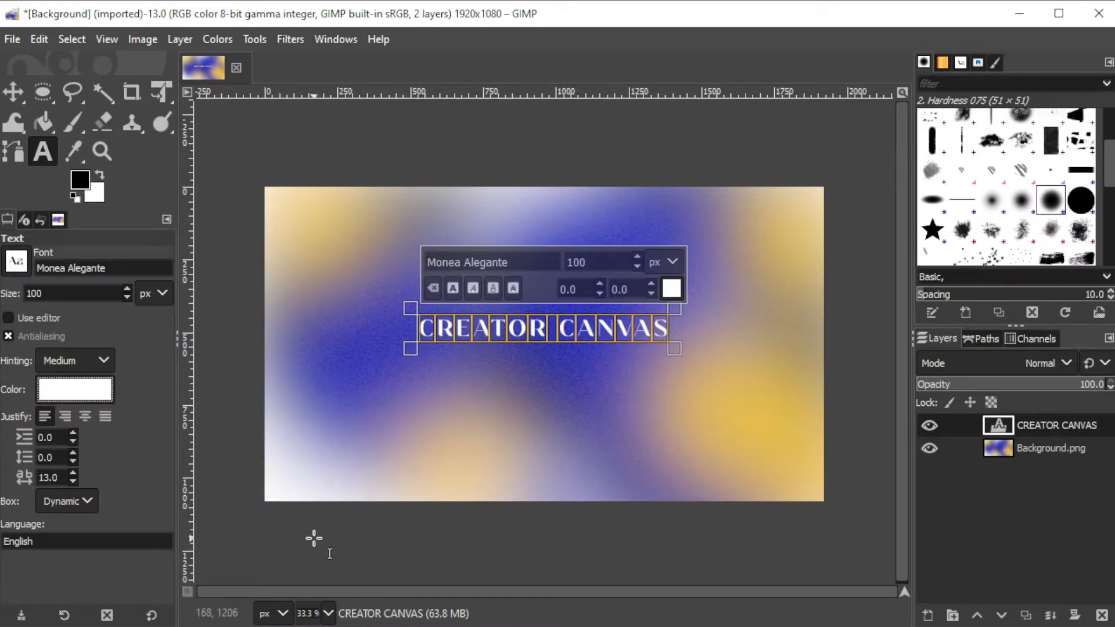
pyautogui.tripleClick(576, 262)
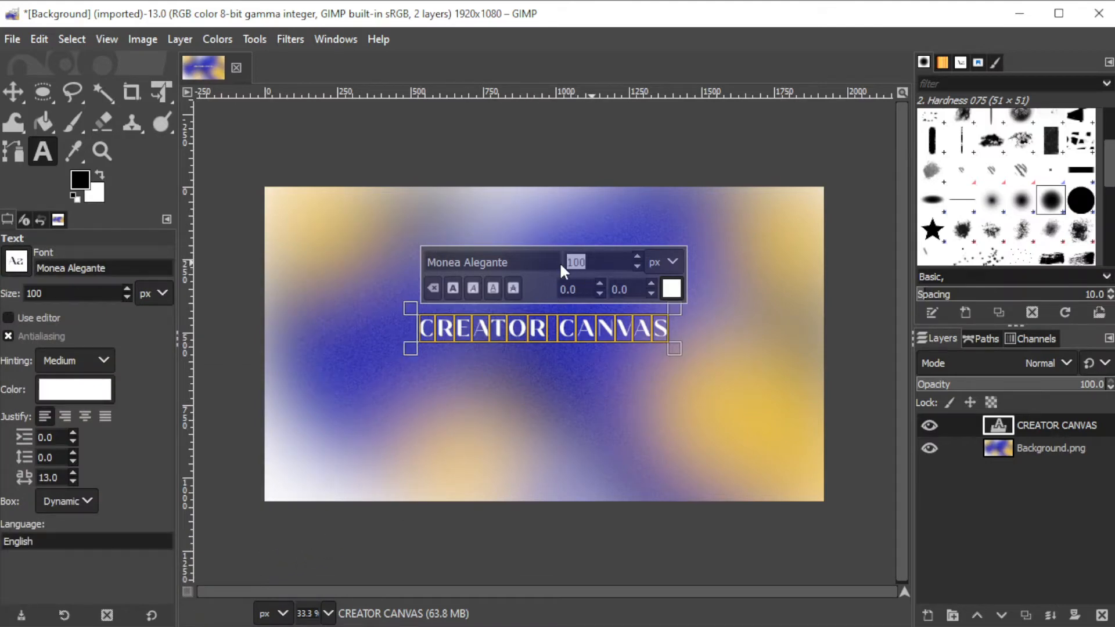
pyautogui.write('150')
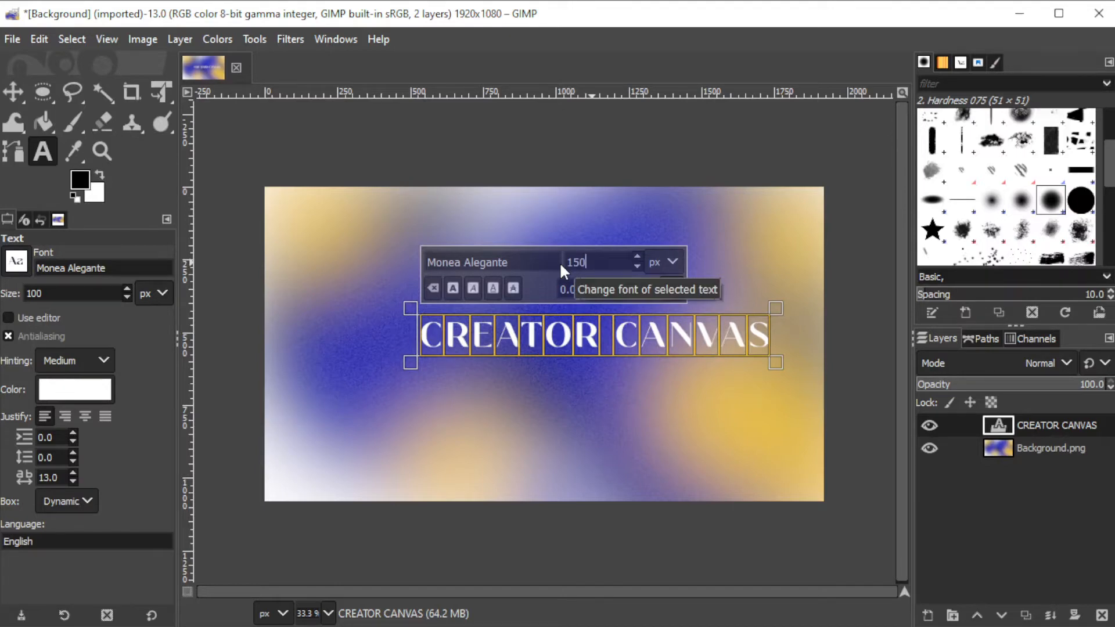
# Step: Centre the CREATOR CANVAS text layer horizontally on the image with the Alignment tool
pyautogui.click(13, 93)
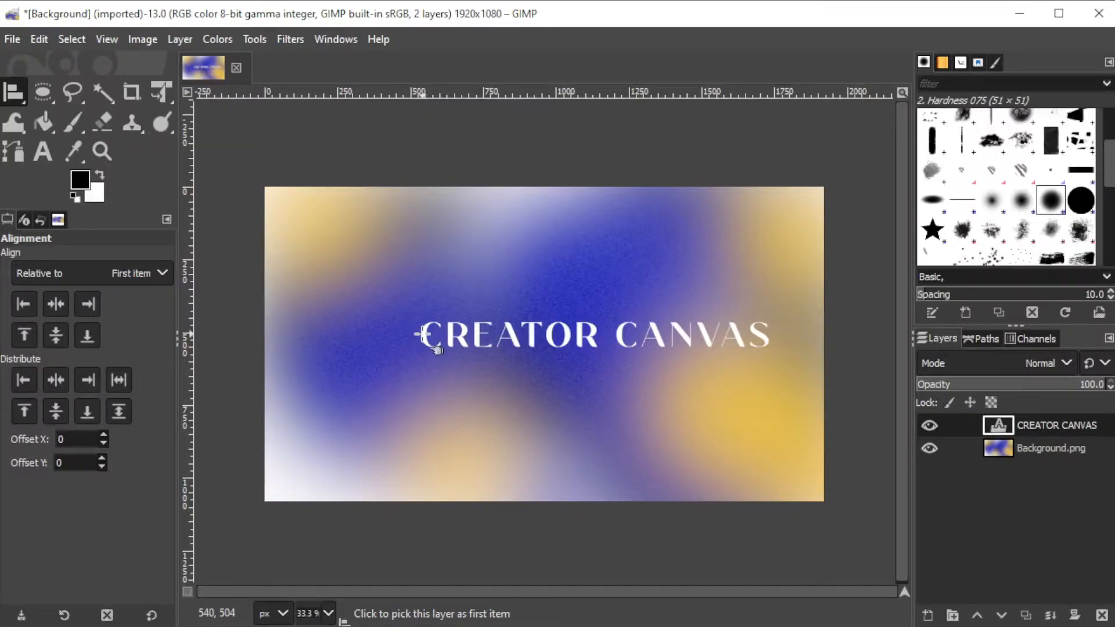
pyautogui.click(55, 303)
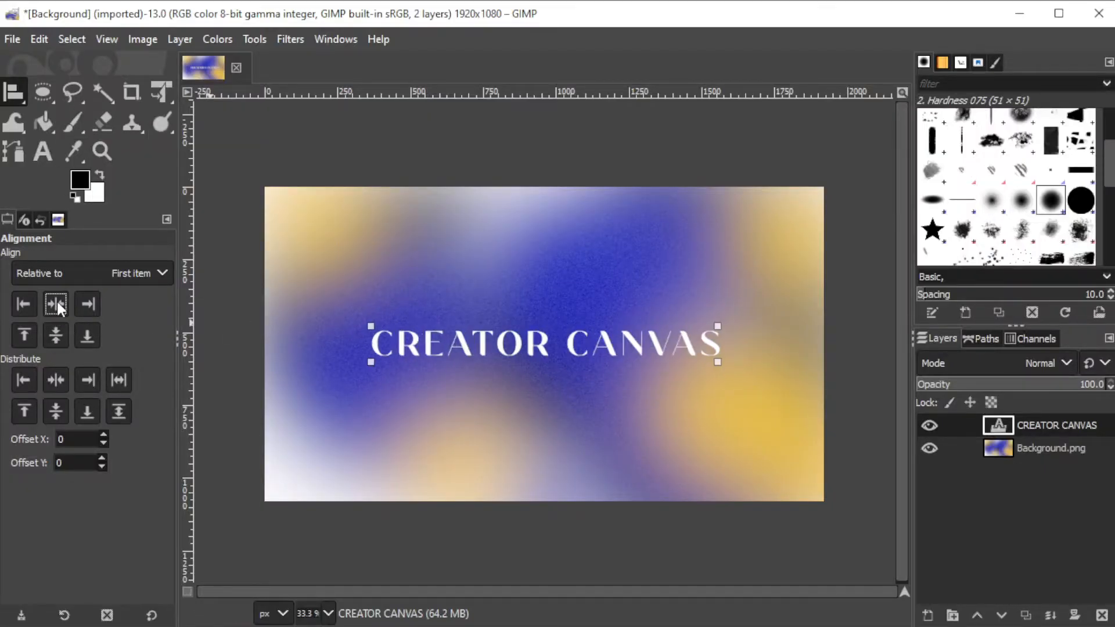
pyautogui.moveTo(55, 303)
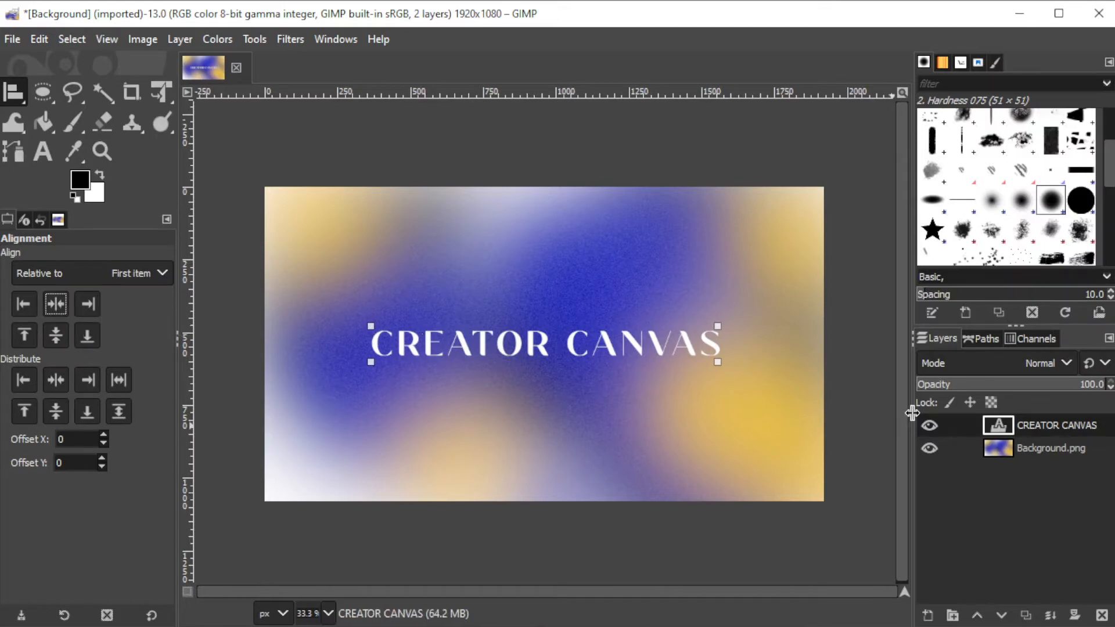
# Step: Add a new transparent full-size layer above the CREATOR CANVAS text layer
pyautogui.rightClick(1059, 425)
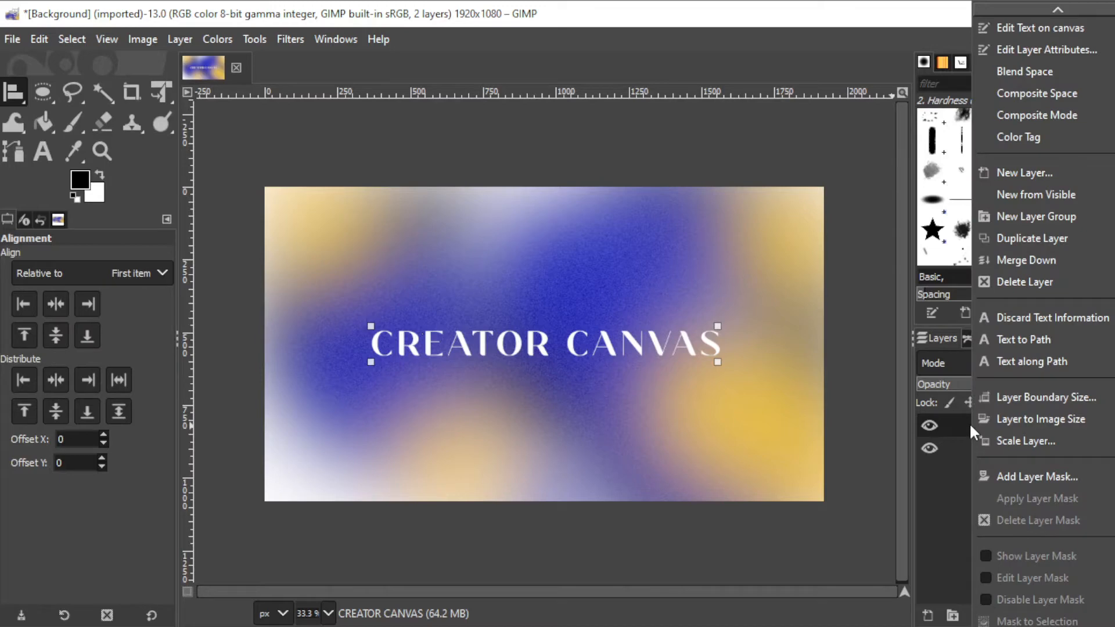
pyautogui.scroll(-3)
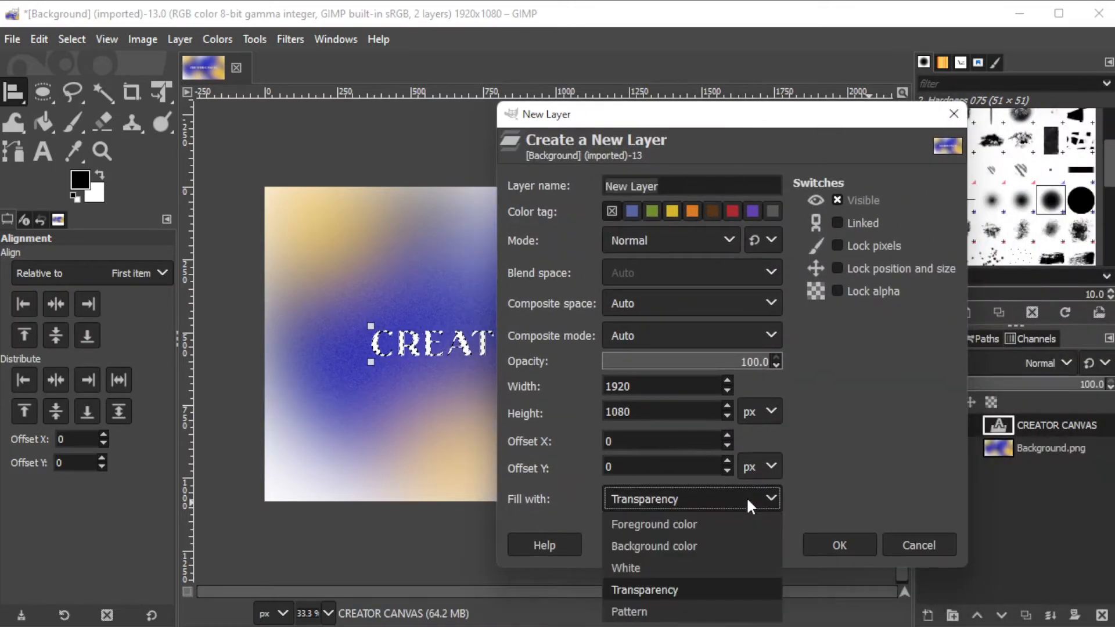
pyautogui.click(838, 546)
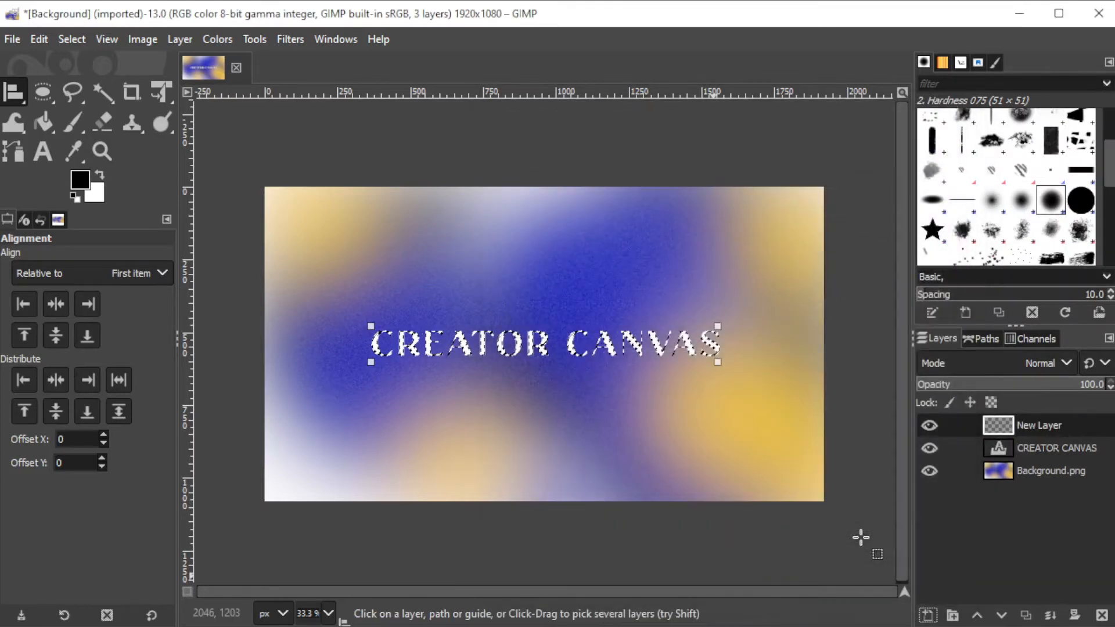
pyautogui.moveTo(843, 525)
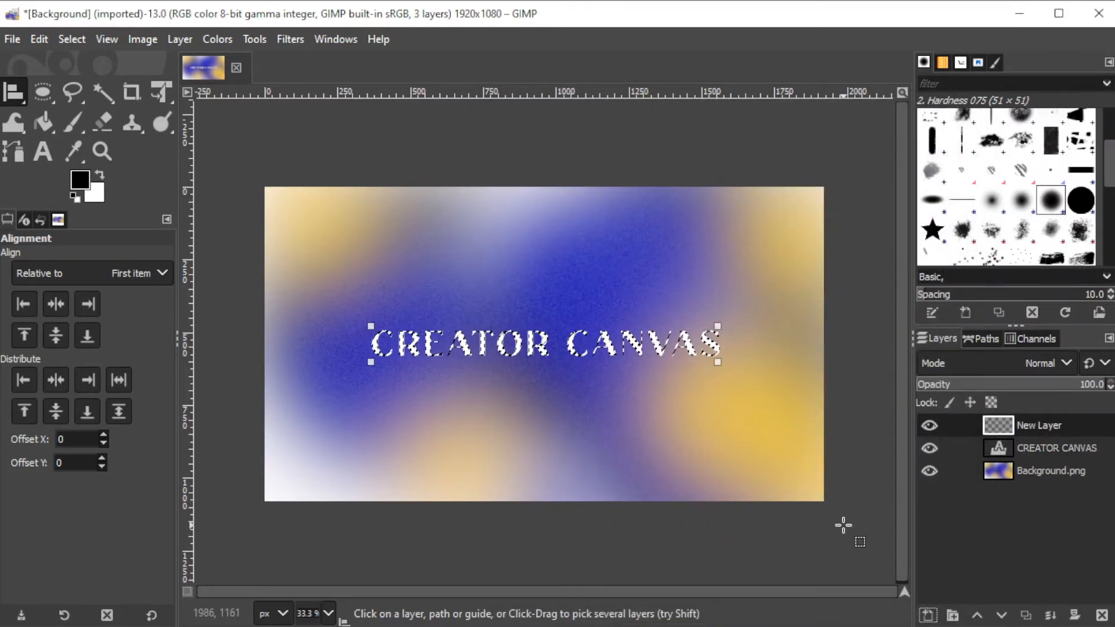
# Step: Grow the letter-shaped selection outward by 10 px via Select > Grow
pyautogui.click(71, 38)
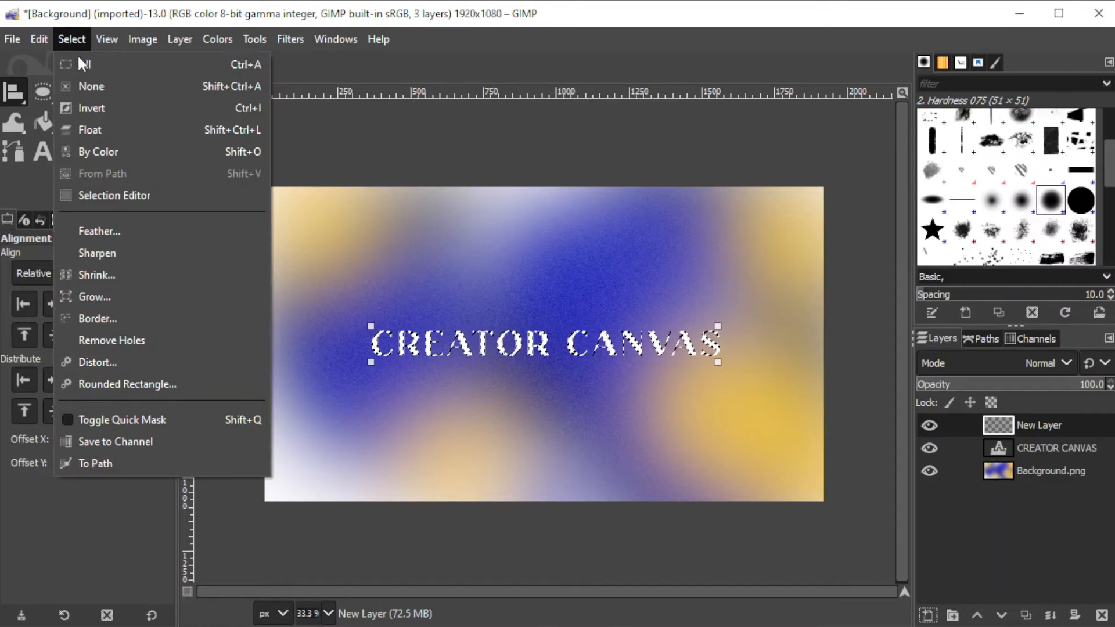
pyautogui.click(94, 296)
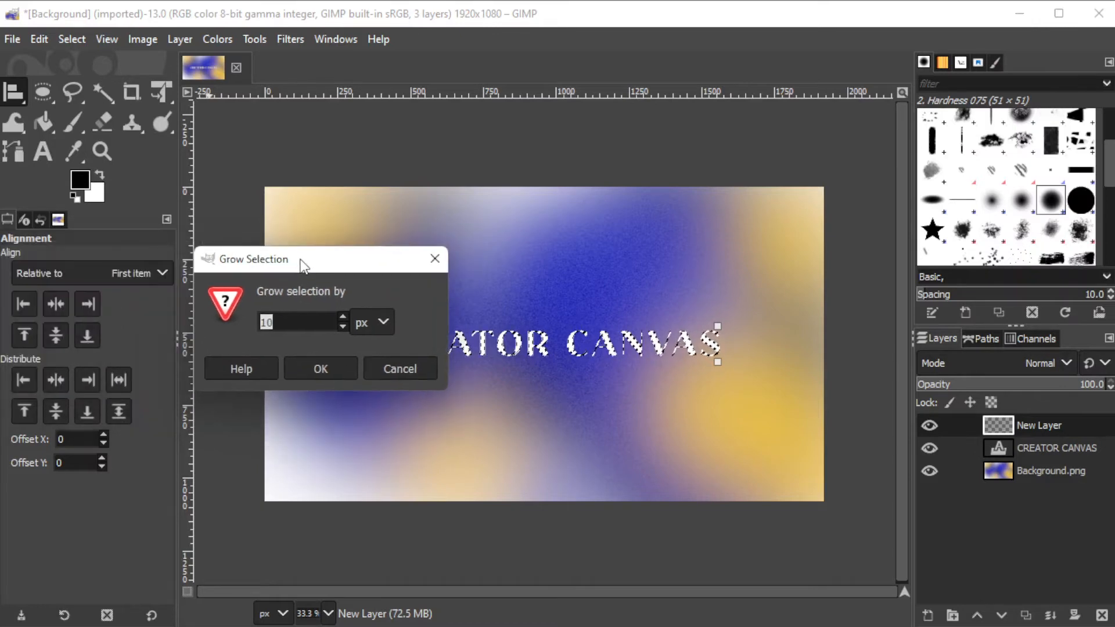
pyautogui.click(321, 369)
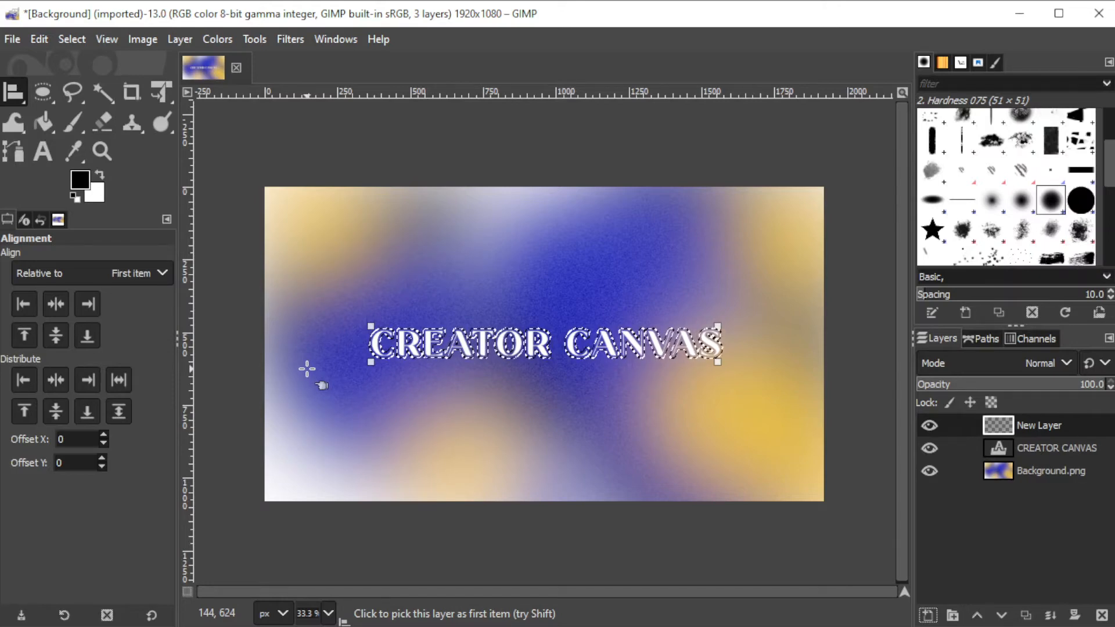
# Step: Bucket-fill the enlarged text selection with black foreground colour on the top layer
pyautogui.click(85, 103)
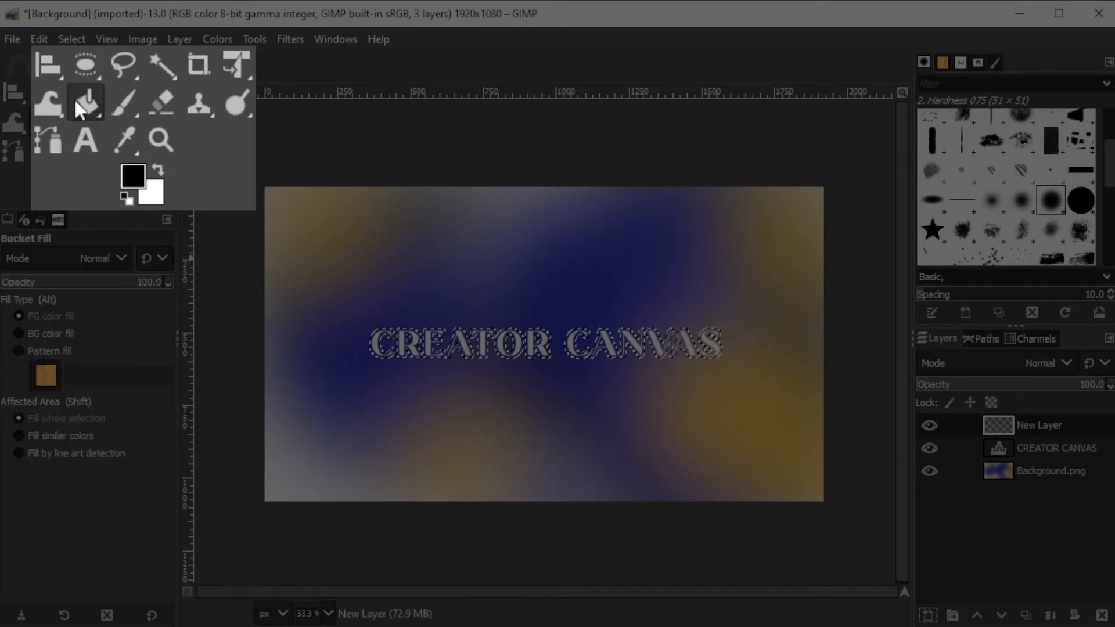
pyautogui.click(132, 175)
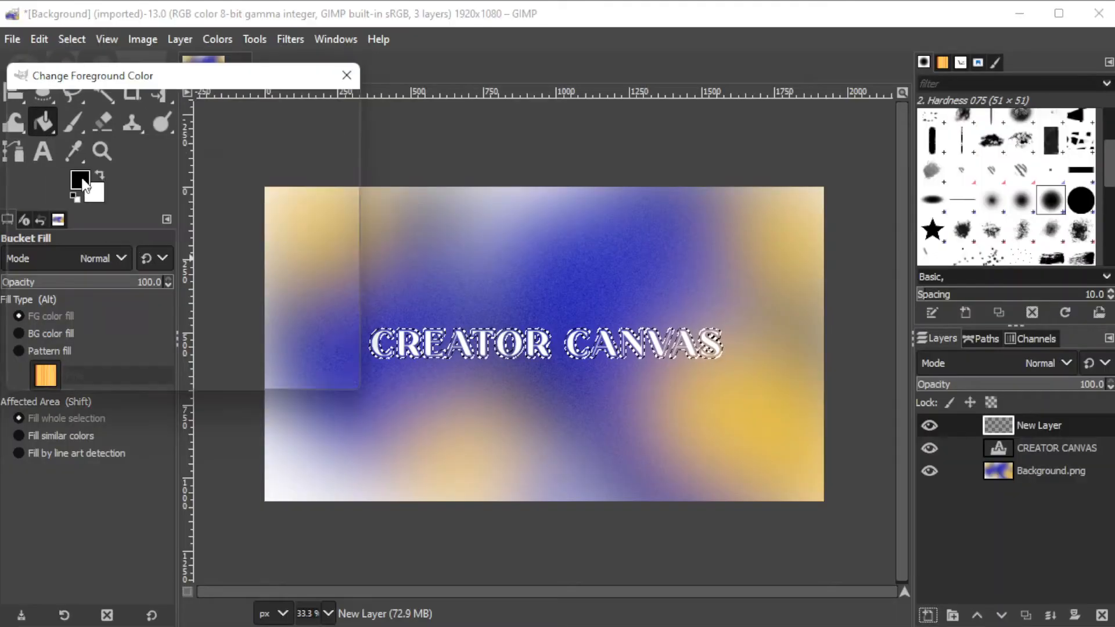
pyautogui.click(347, 75)
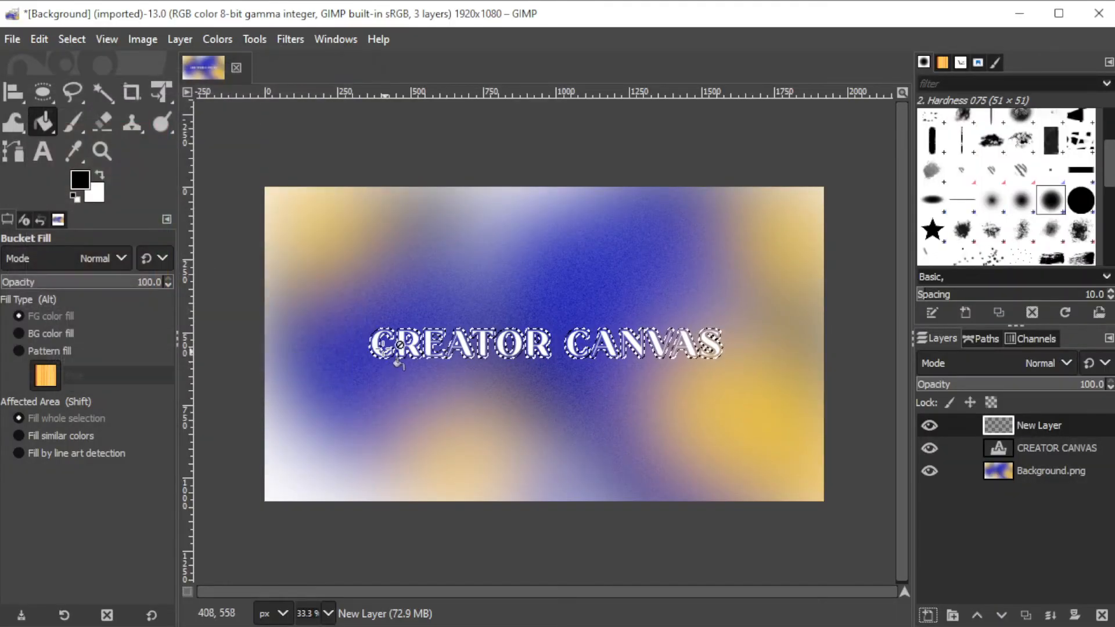
pyautogui.click(402, 345)
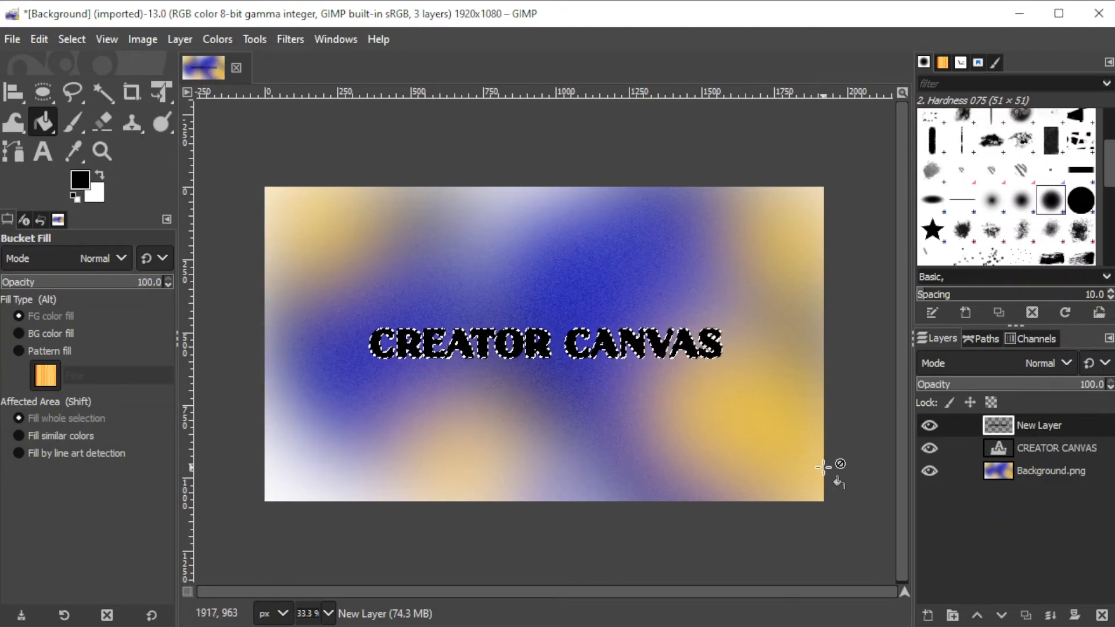
# Step: Clear the selection with Select > None from the canvas context menu
pyautogui.rightClick(654, 353)
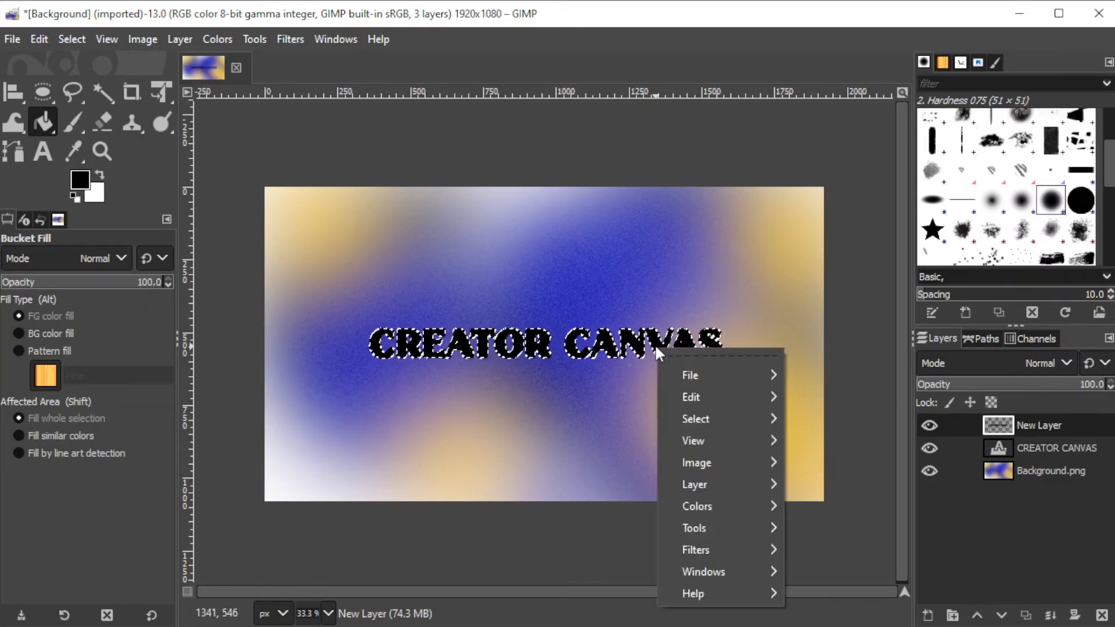
pyautogui.click(696, 419)
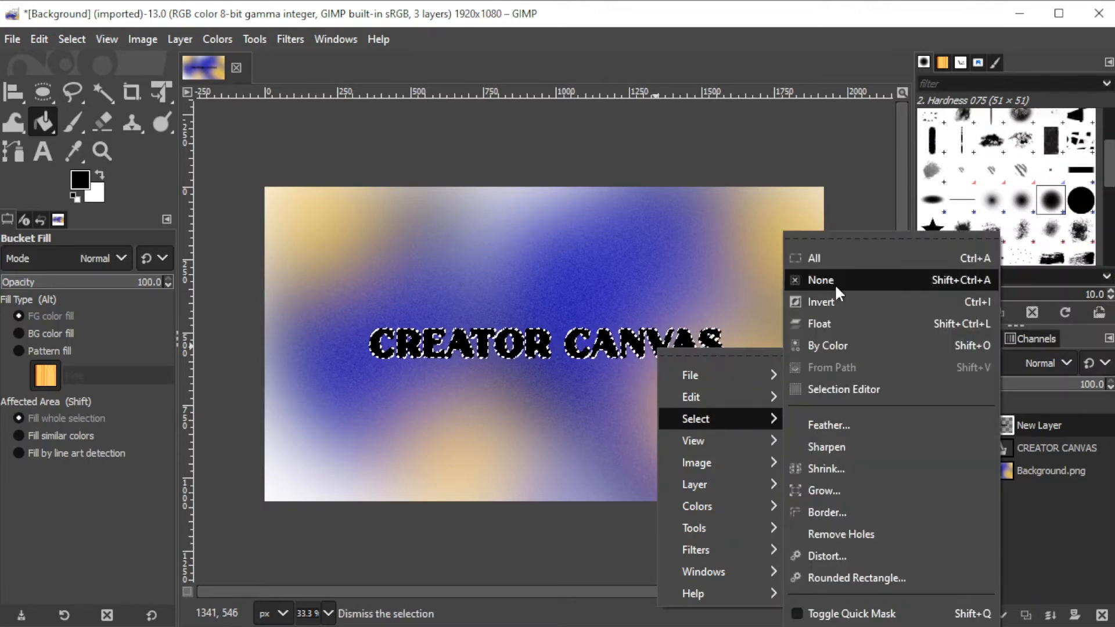
pyautogui.click(820, 280)
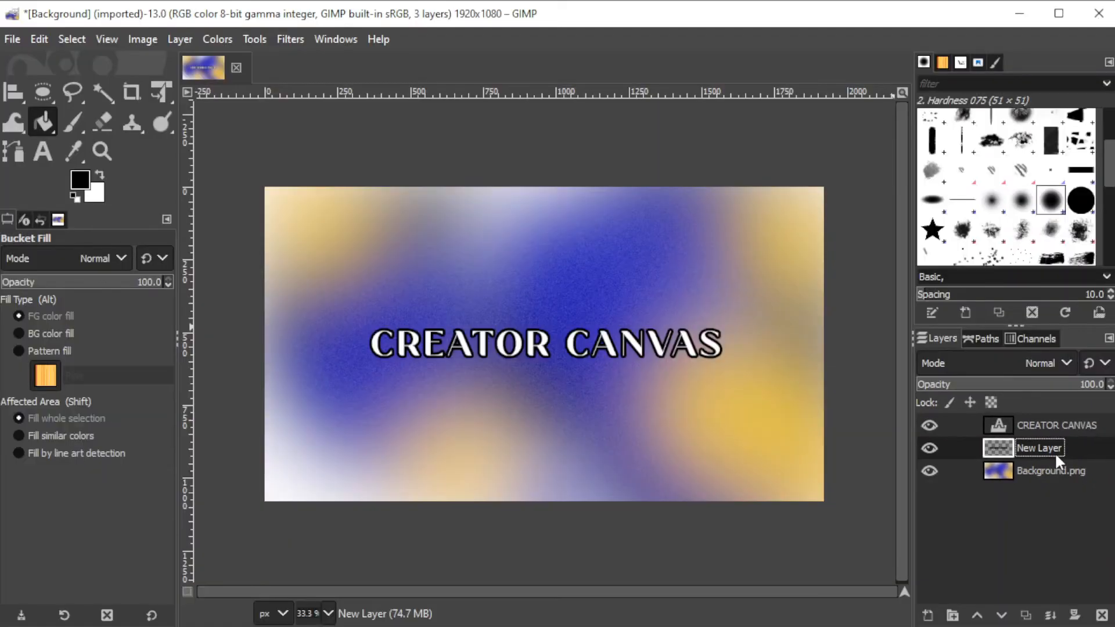
# Step: Offset the black shadow layer a few pixels down-right with the Unified Transform tool
pyautogui.click(160, 93)
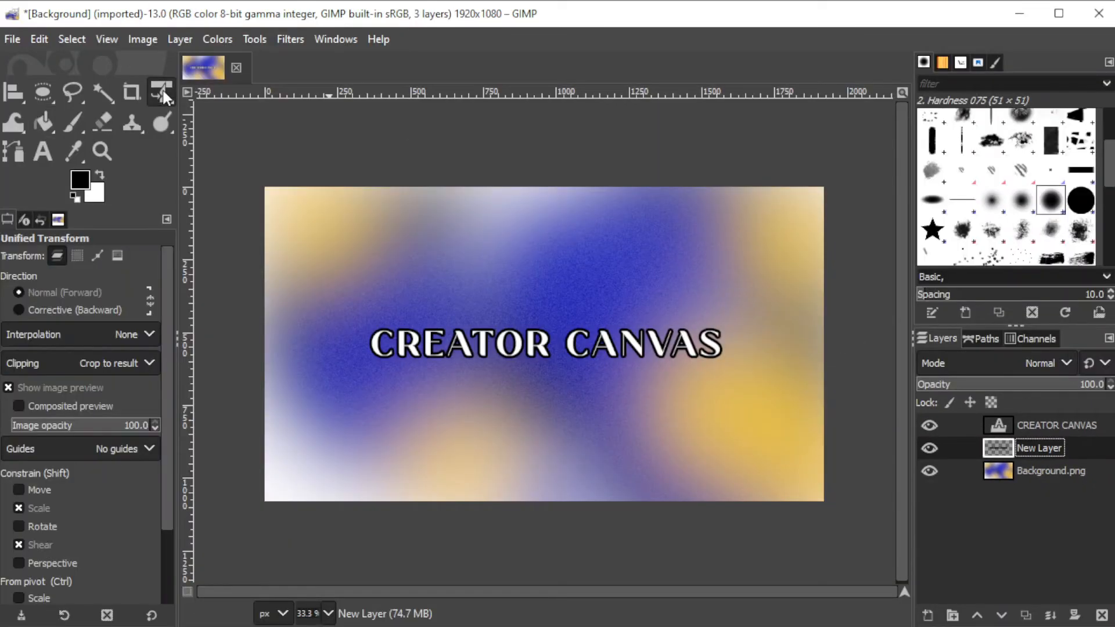
pyautogui.click(438, 348)
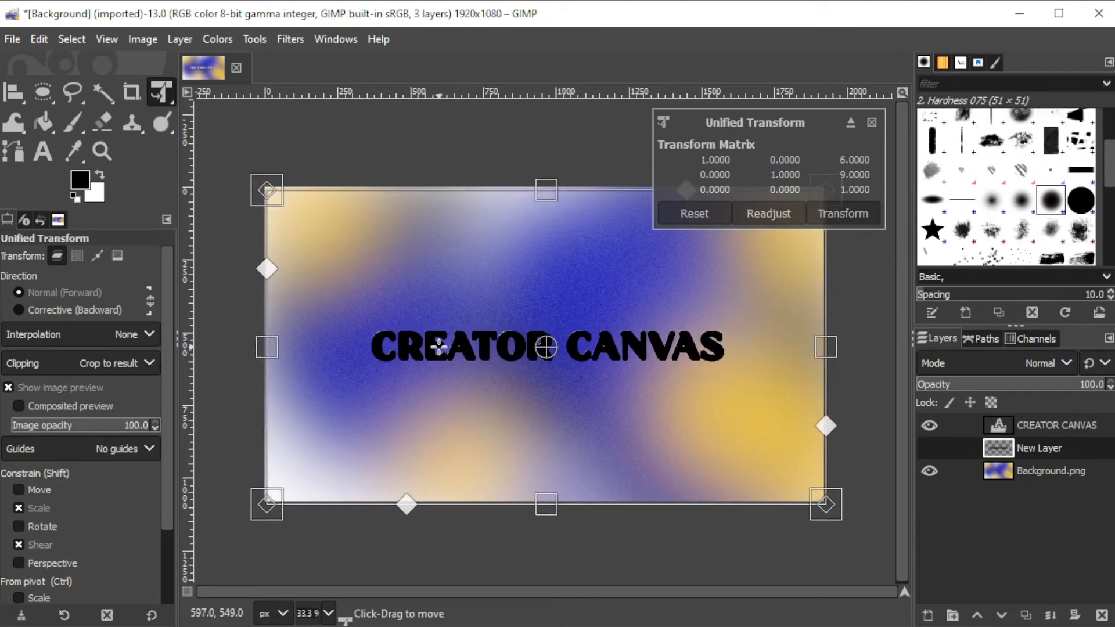
pyautogui.click(844, 214)
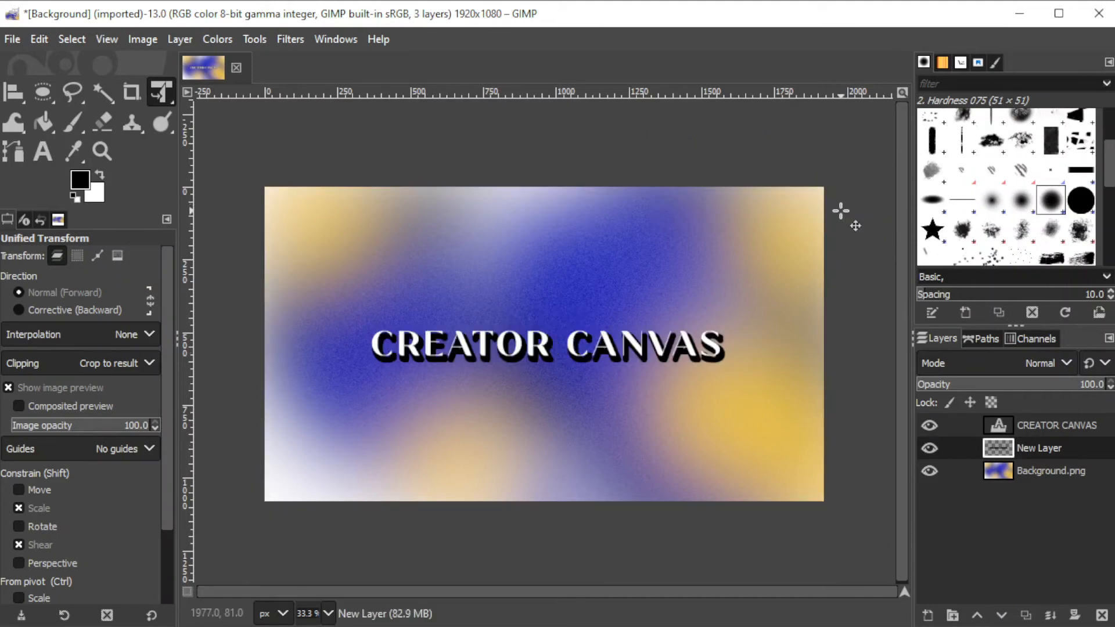
pyautogui.moveTo(832, 413)
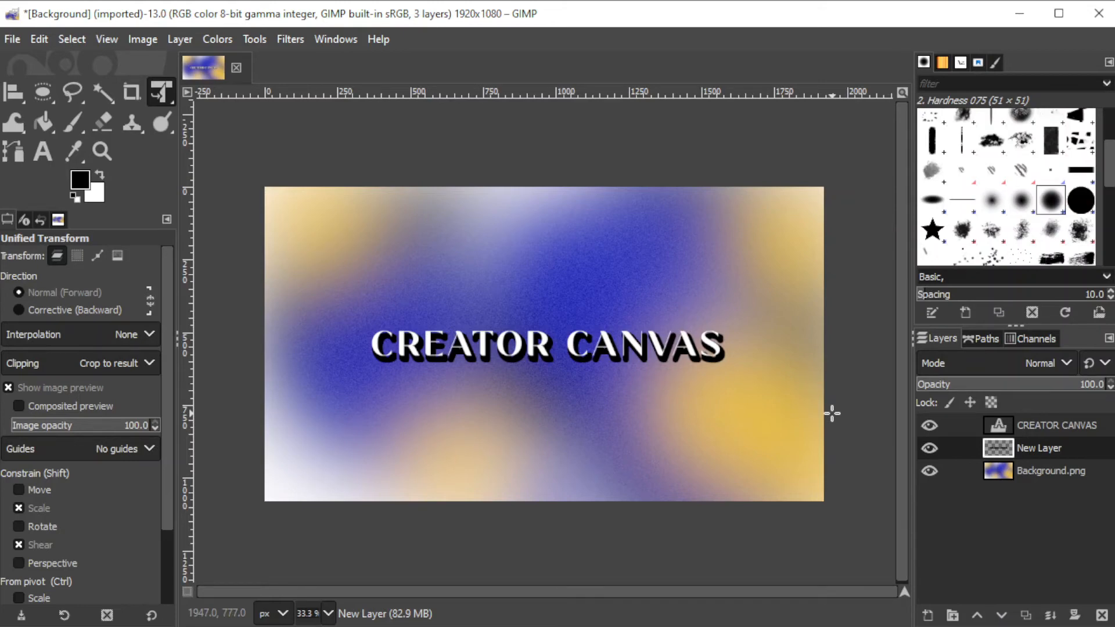
# Step: Apply a Gaussian Blur of about 10.5 to the black shadow layer
pyautogui.click(289, 40)
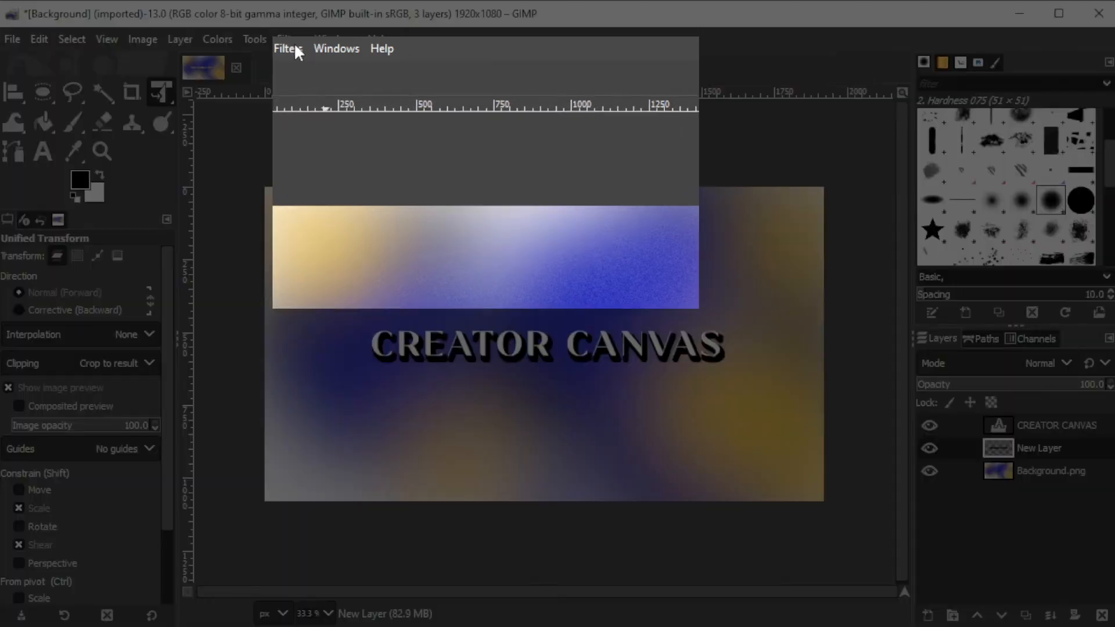
pyautogui.click(289, 39)
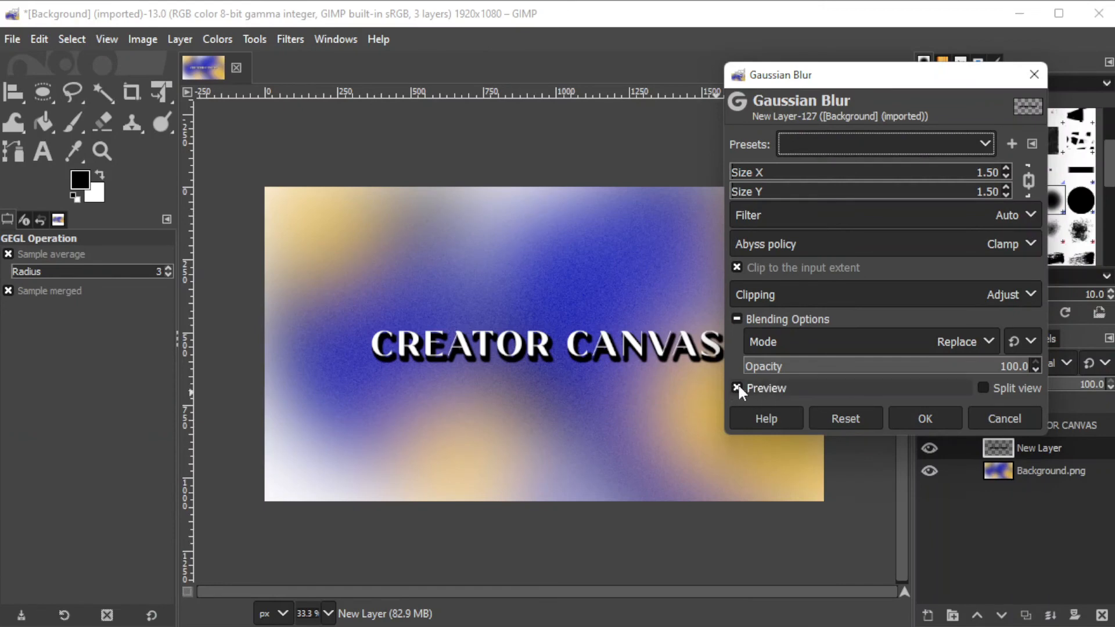
pyautogui.moveTo(774, 395)
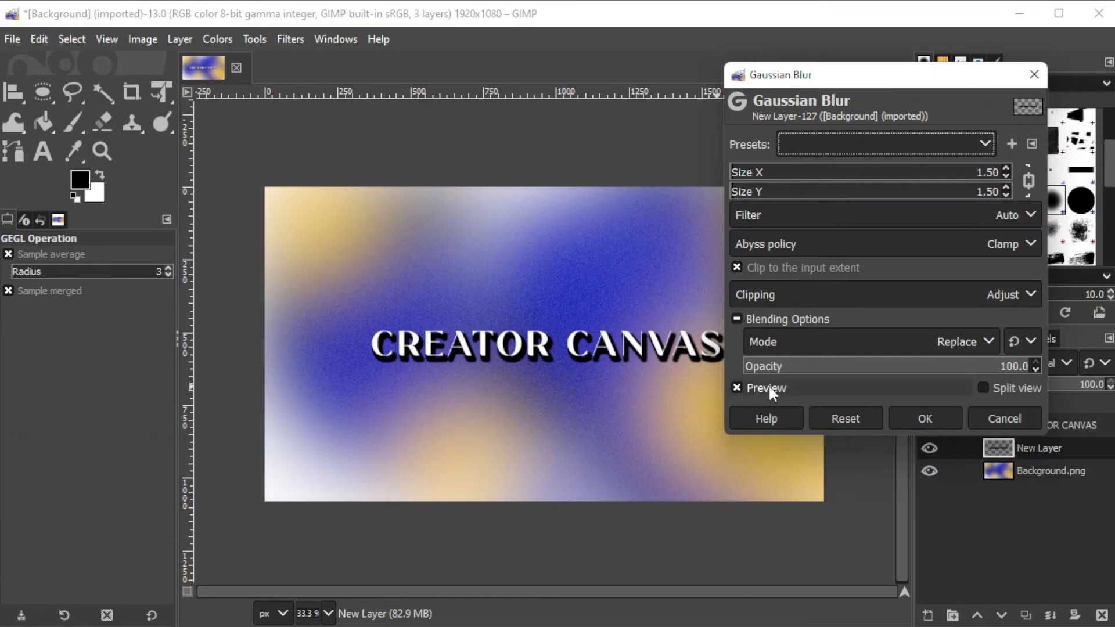
pyautogui.moveTo(744, 172)
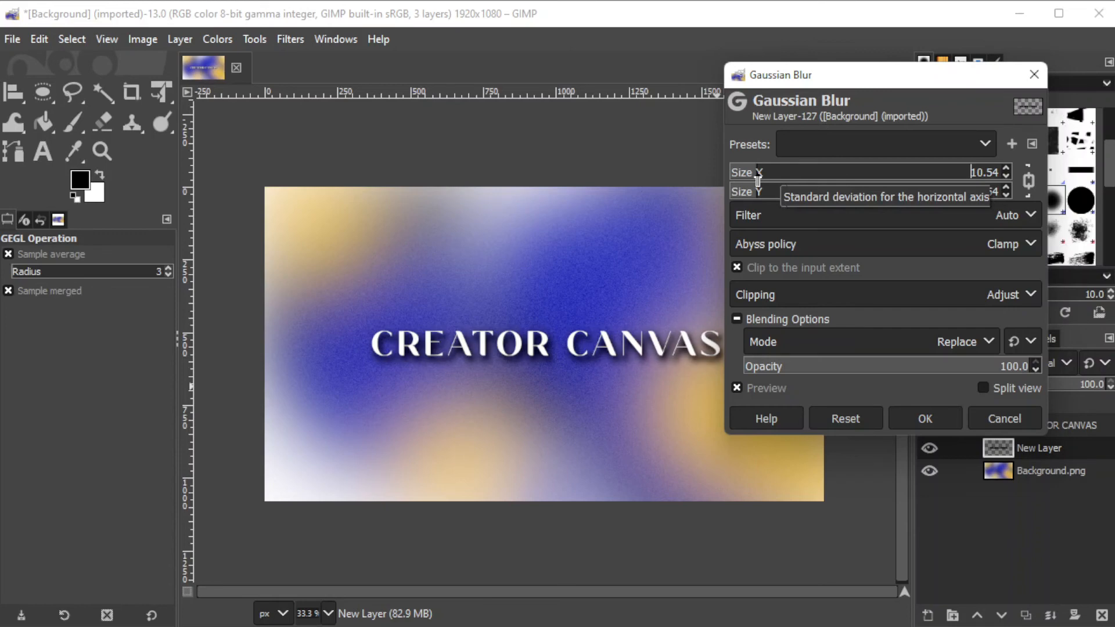
pyautogui.click(924, 419)
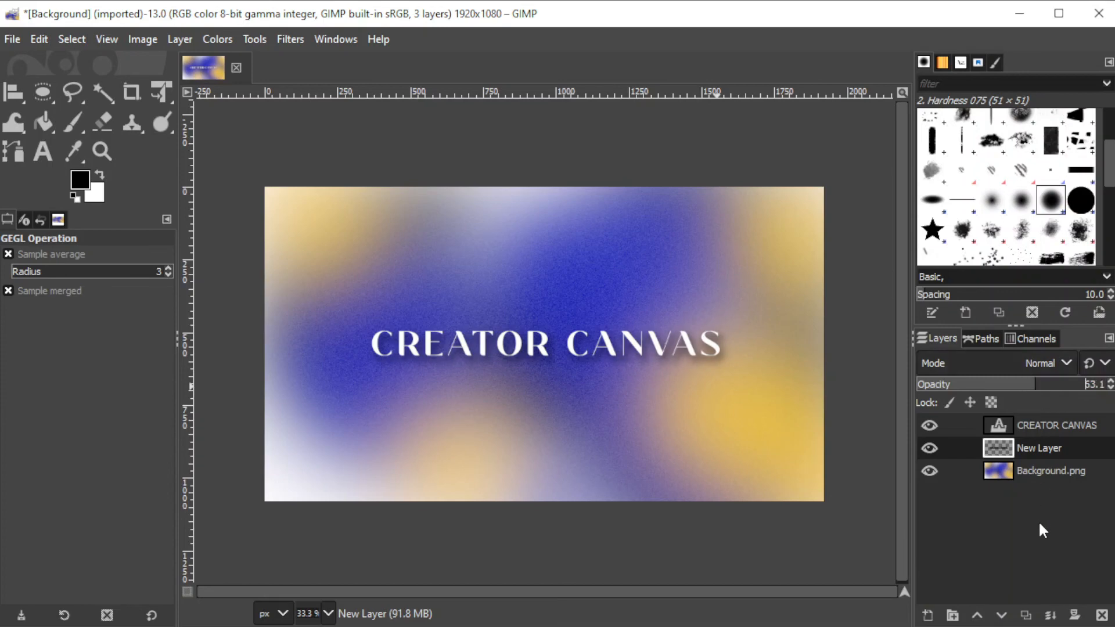
pyautogui.moveTo(1039, 551)
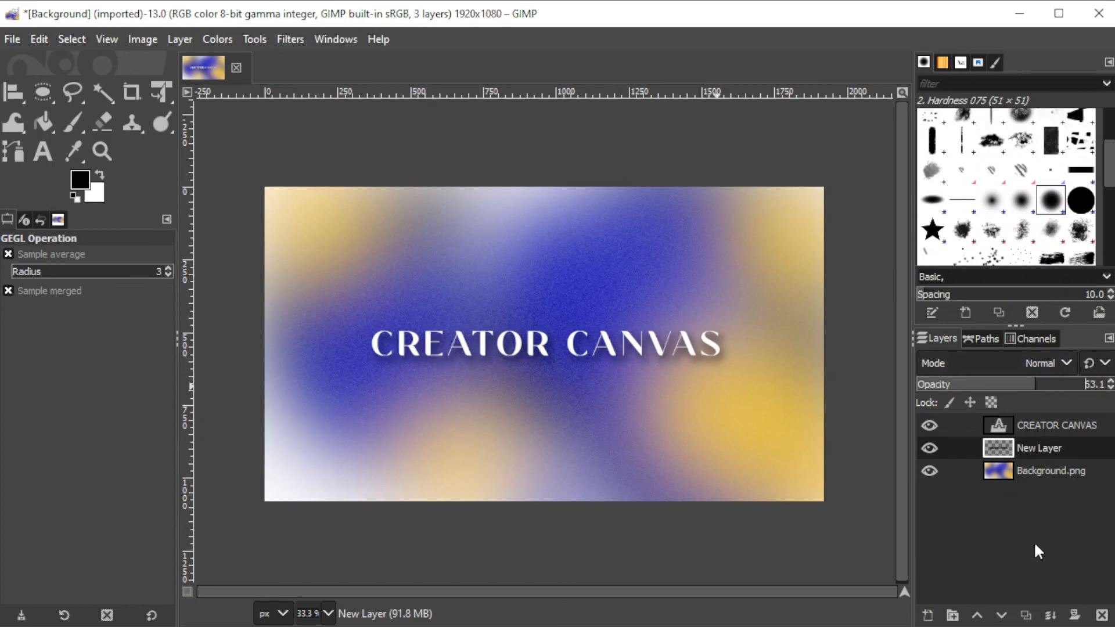